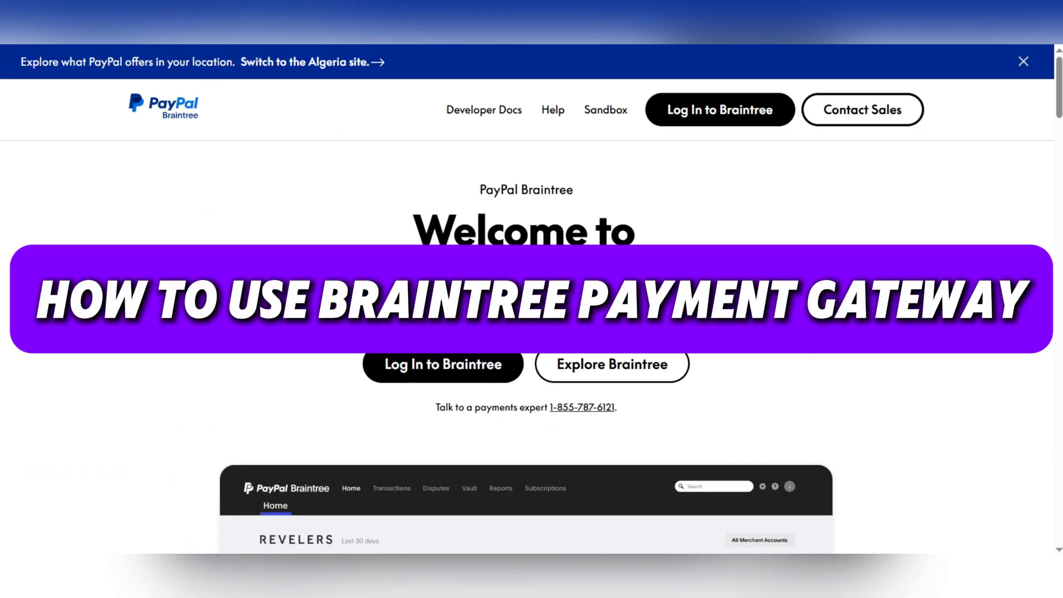
# Go to the Braintree sandbox signup page from the top navigation
pyautogui.click(728, 54)
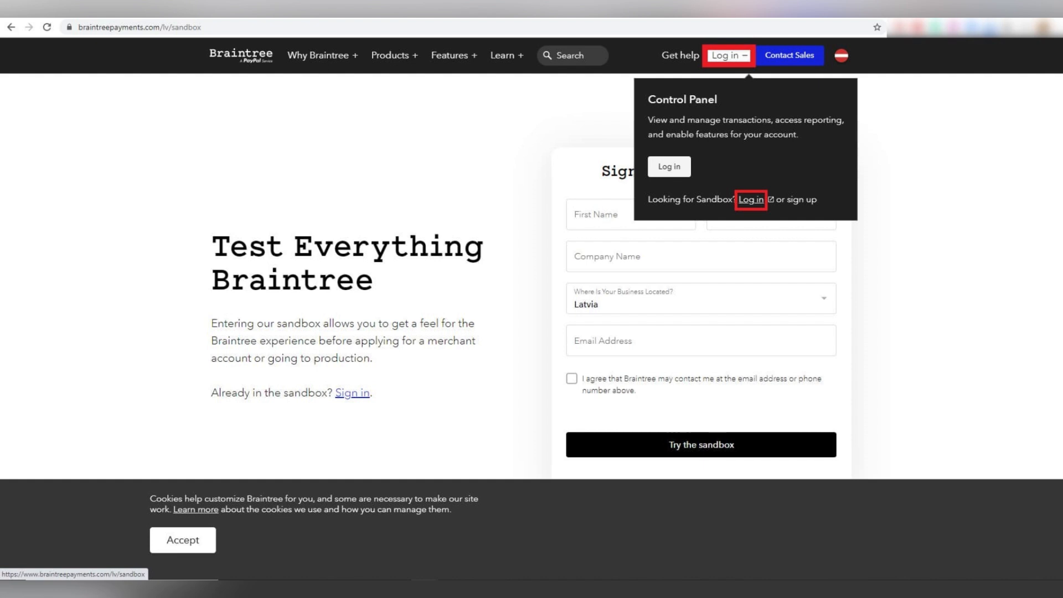
# View the sample invoice payment form, then return home and scroll to the Sales Volume dashboard preview
pyautogui.click(750, 199)
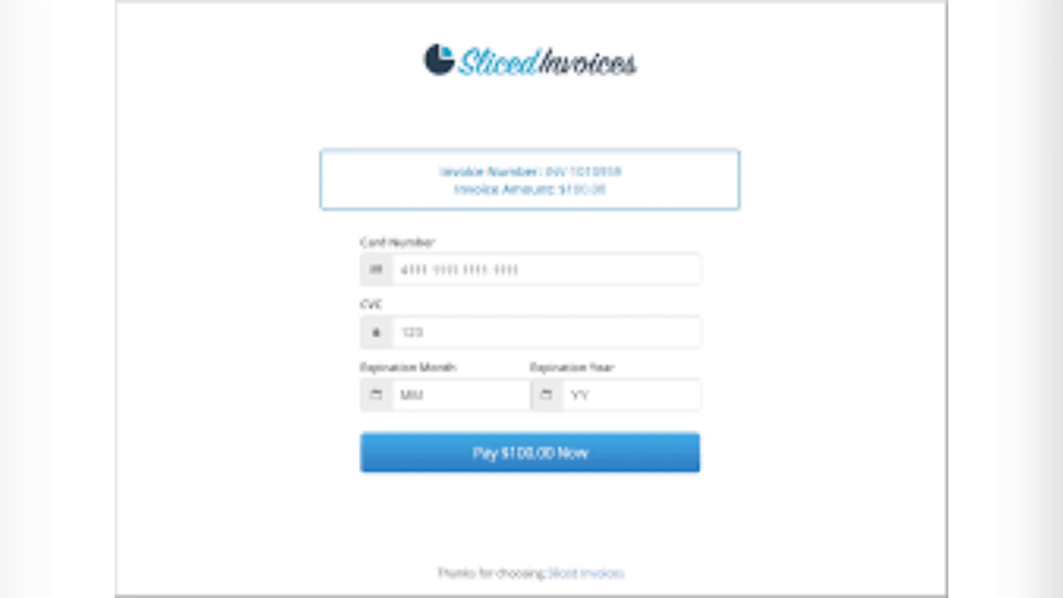
pyautogui.click(530, 452)
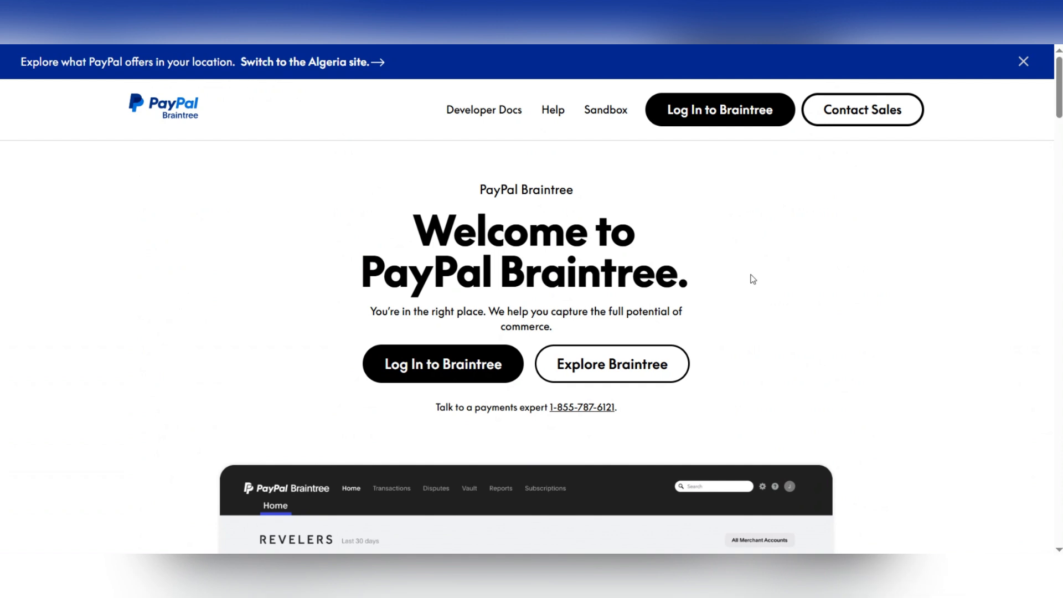
pyautogui.scroll(-3)
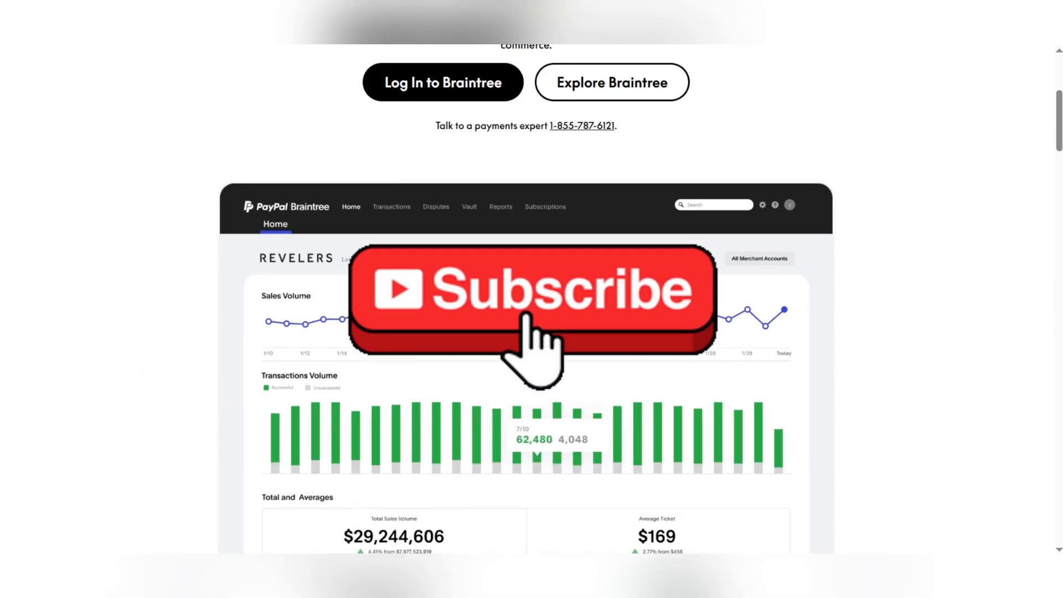
pyautogui.scroll(-3)
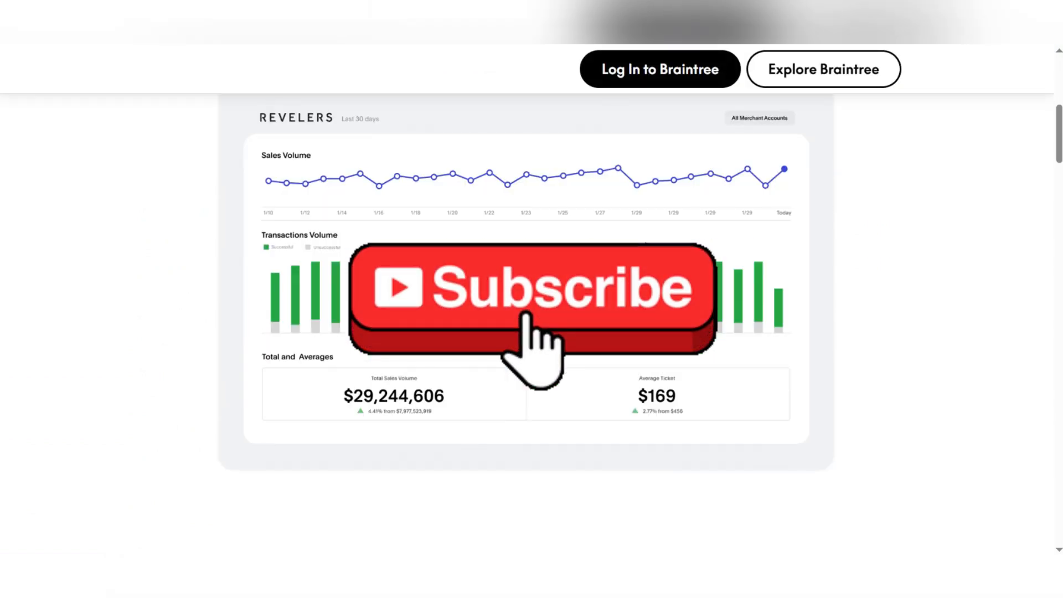